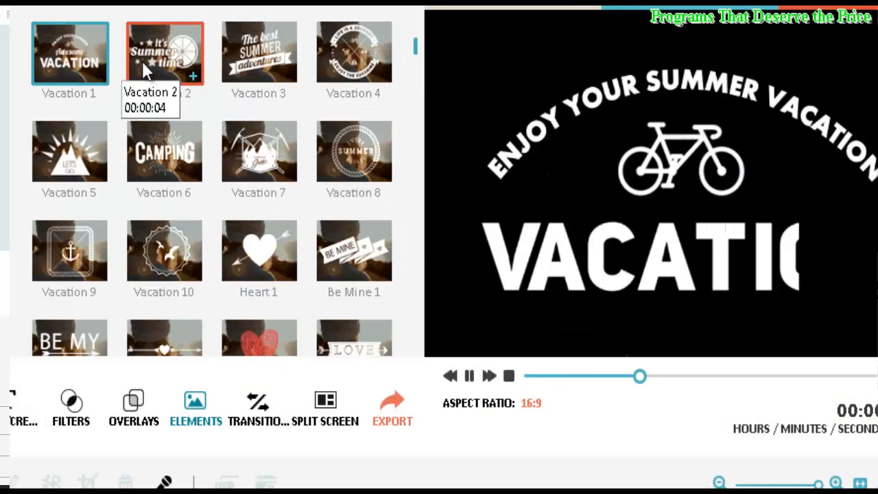
# Step: Preview the Vacation, Vacation 4, Love 3, Rose and Valentine's Day 4 elements in the player
pyautogui.click(354, 52)
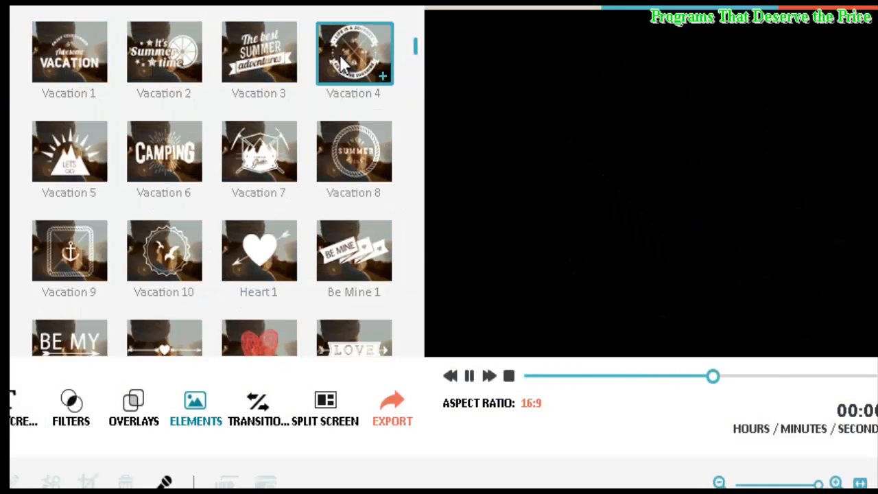
pyautogui.click(164, 151)
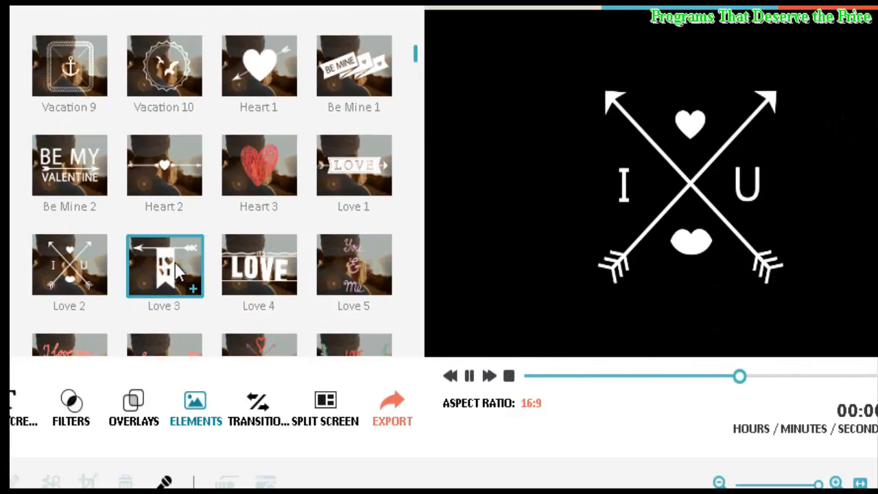
pyautogui.click(354, 267)
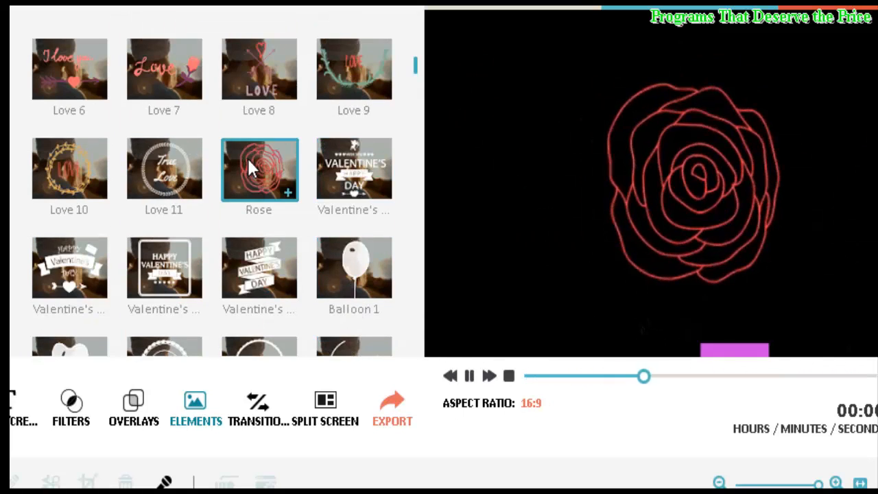
pyautogui.click(165, 170)
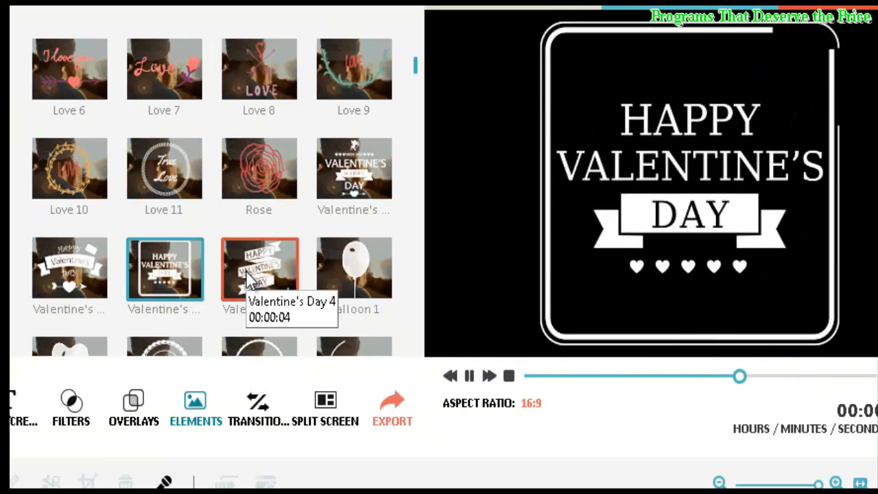
pyautogui.click(354, 268)
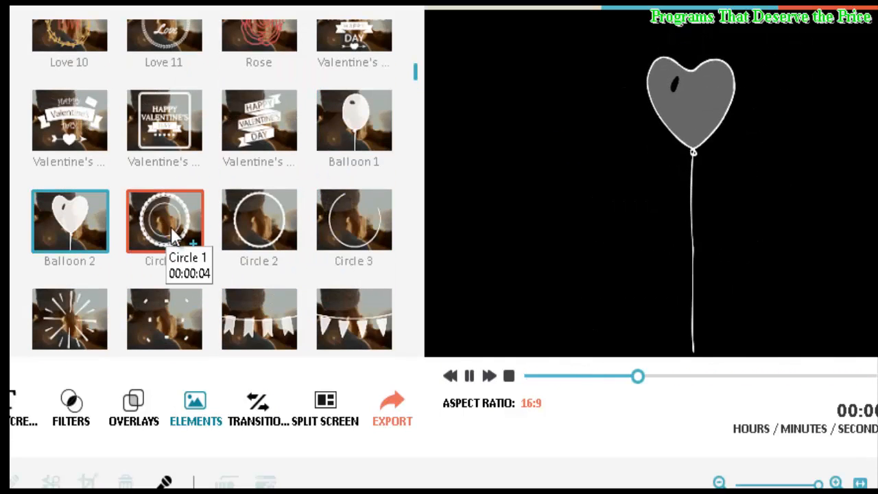
# Step: Preview the Circle 1, Circle 2, Circle 3 and Rectangle 1 shape elements
pyautogui.click(258, 219)
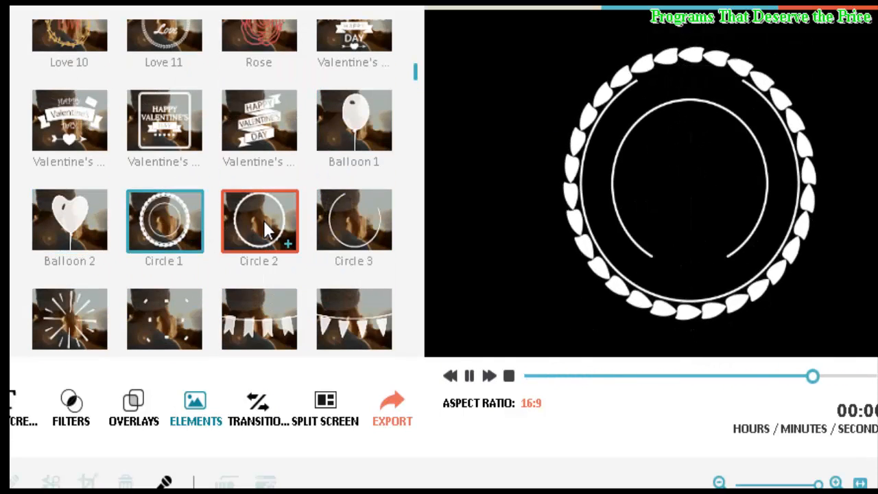
pyautogui.click(354, 219)
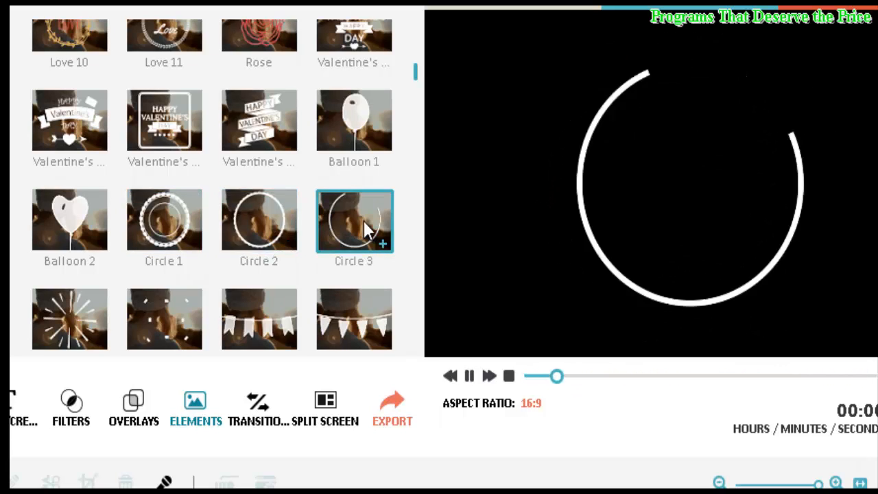
pyautogui.click(354, 173)
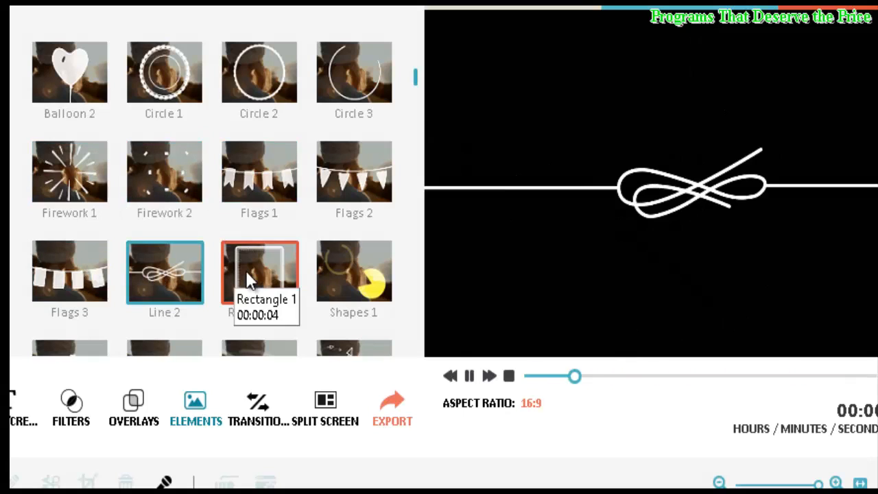
pyautogui.click(354, 272)
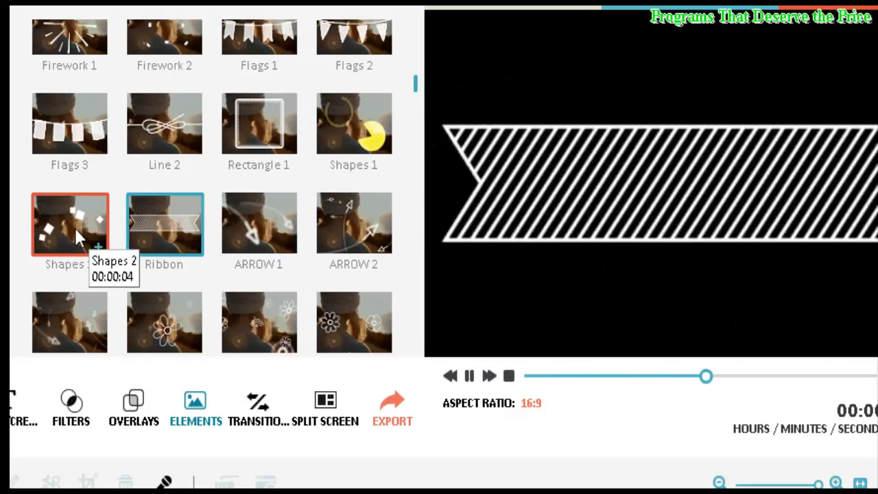
# Step: Preview the SPARK 1 and SPIRAL 2 elements further down the Elements library
pyautogui.scroll(-3)
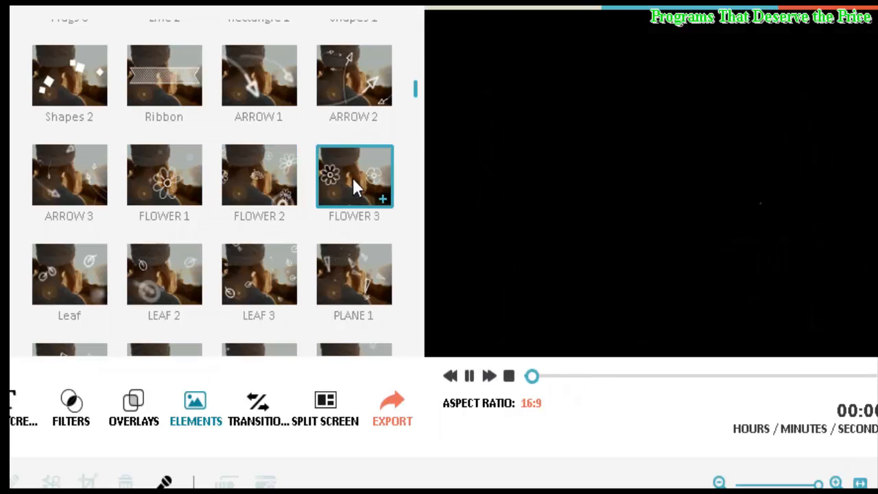
pyautogui.scroll(-3)
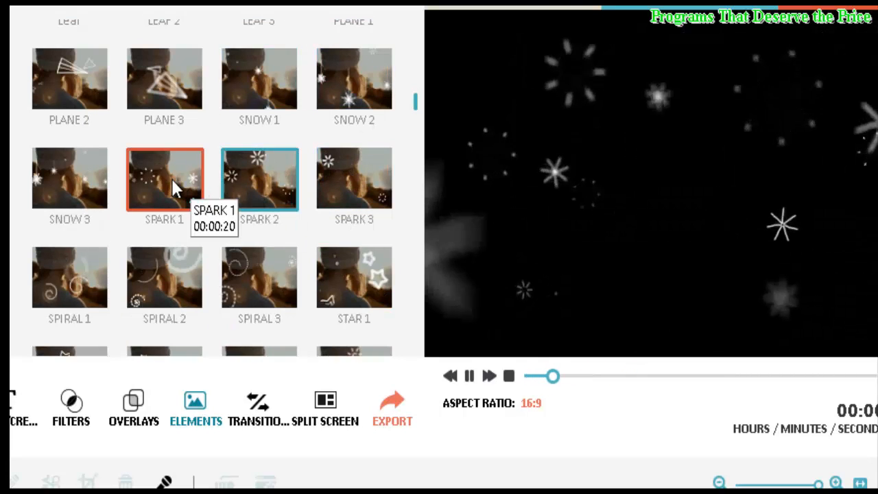
pyautogui.click(68, 178)
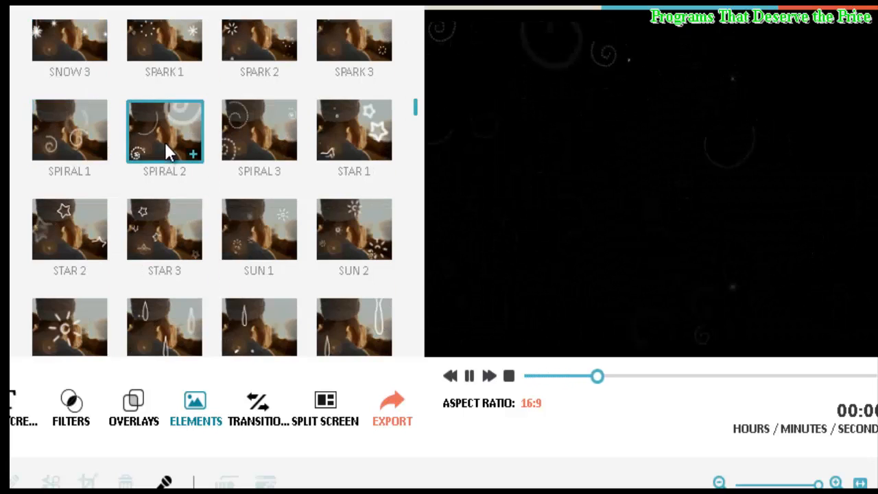
pyautogui.click(354, 131)
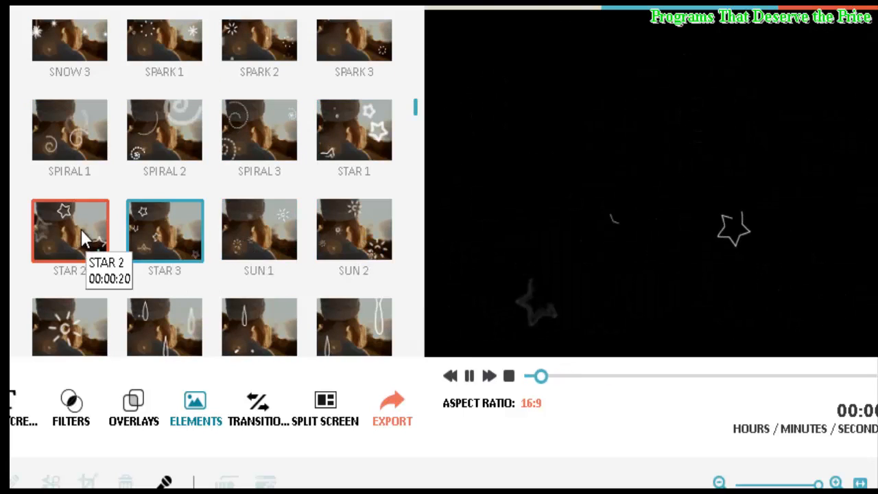
pyautogui.scroll(-3)
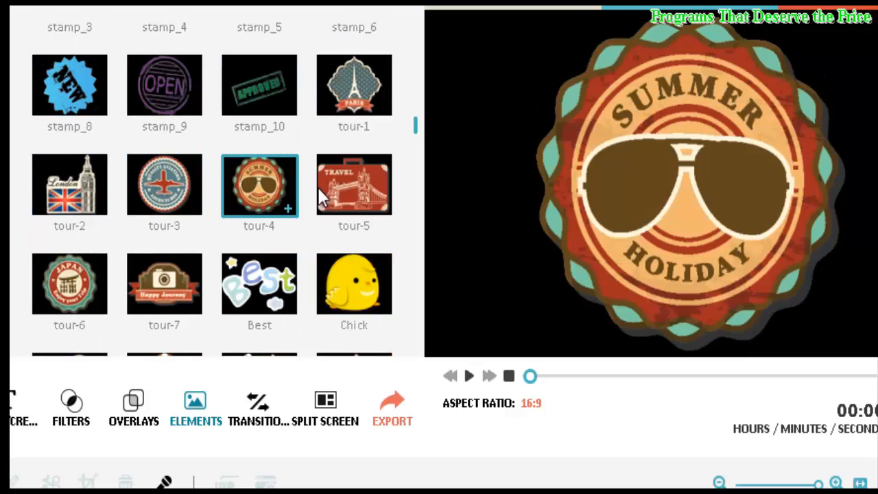
# Step: Preview the tour-4, Birthday04 and balloon stickers
pyautogui.click(68, 284)
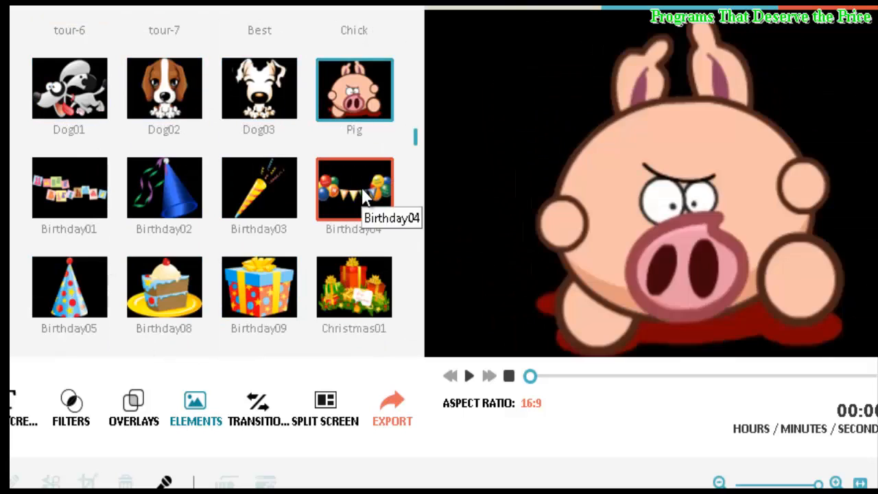
pyautogui.click(69, 288)
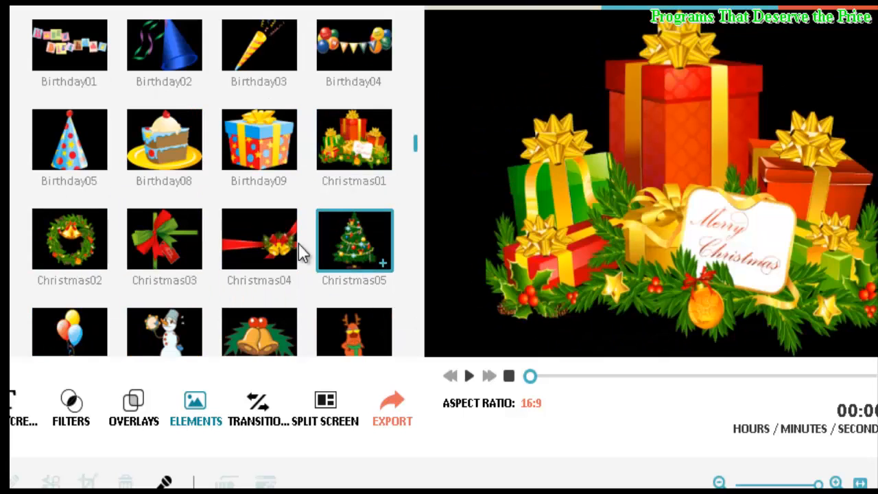
pyautogui.click(69, 333)
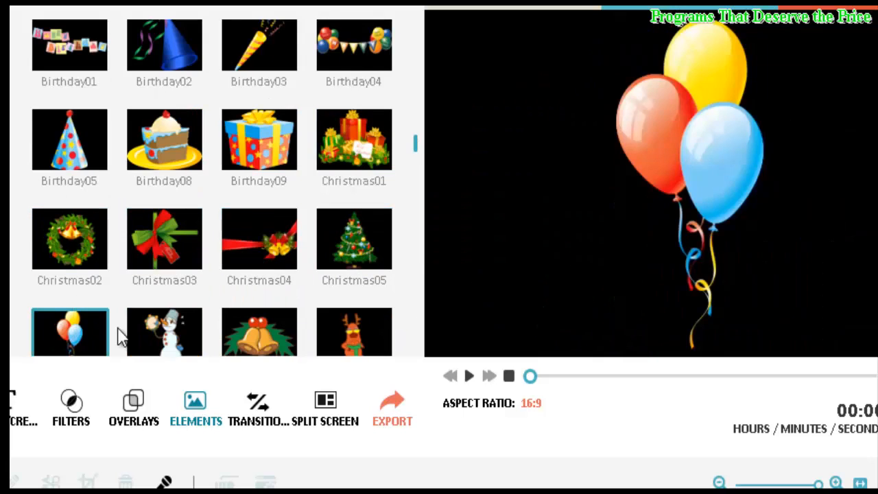
pyautogui.scroll(-3)
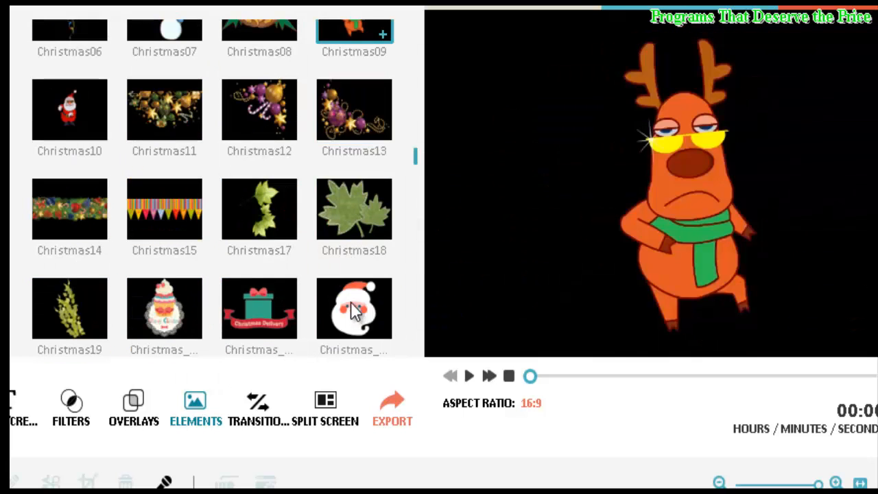
# Step: Preview the Santa face and Christmas stickers, then the Flower04 element
pyautogui.click(68, 110)
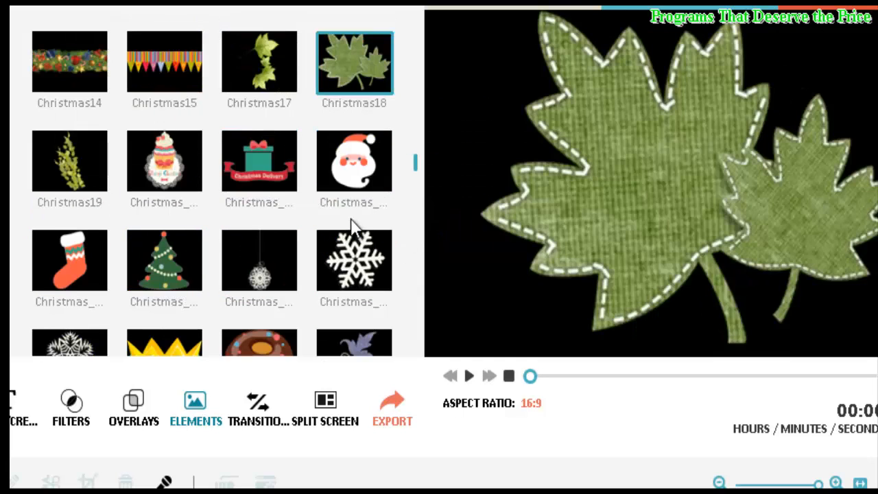
pyautogui.click(68, 261)
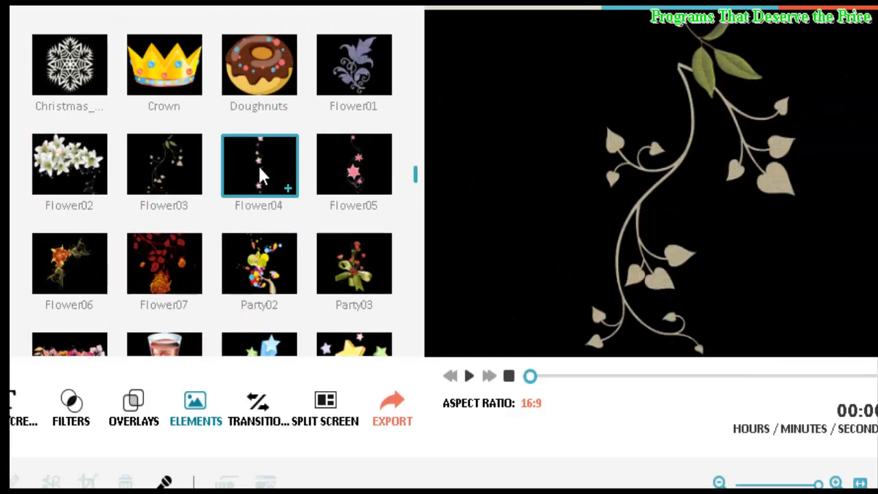
pyautogui.click(164, 263)
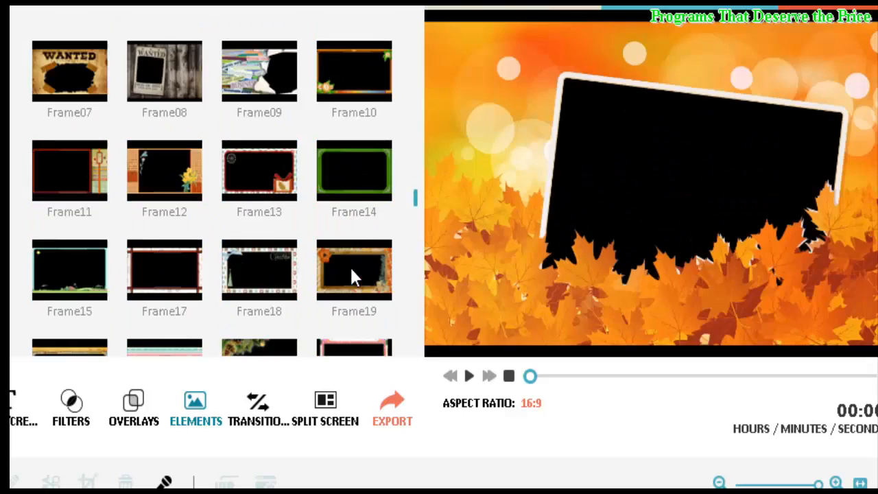
# Step: Preview the Frame07 wanted-poster frame, green Frame14 border and Love Angel 02 element
pyautogui.click(69, 219)
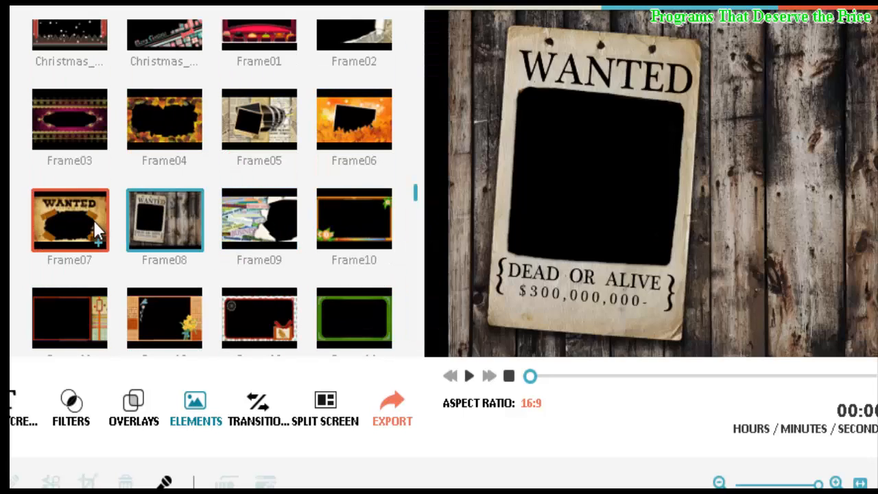
pyautogui.click(354, 318)
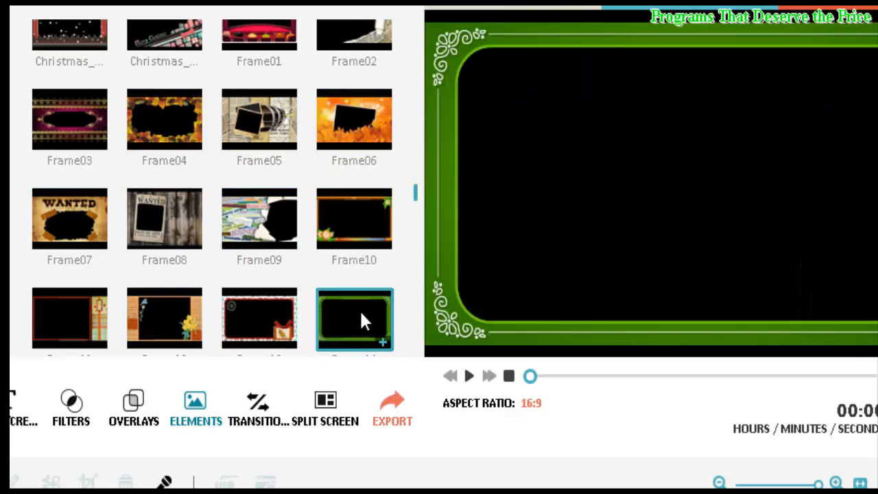
pyautogui.scroll(-3)
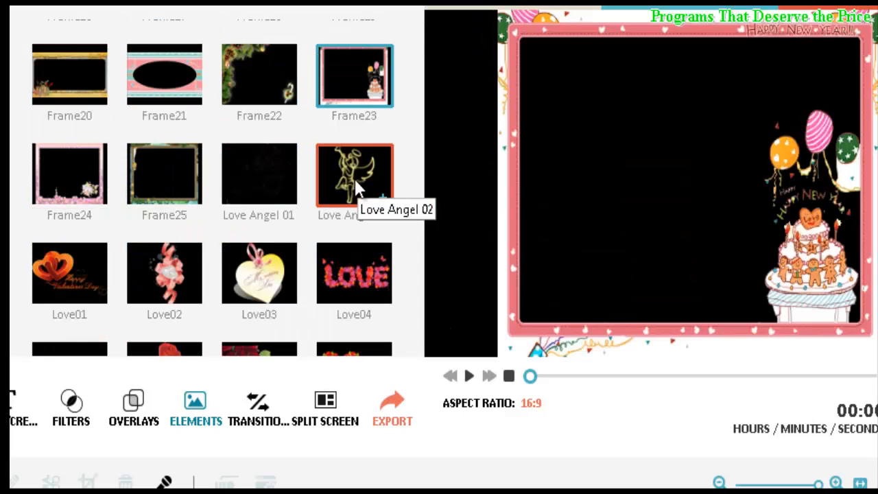
pyautogui.click(164, 273)
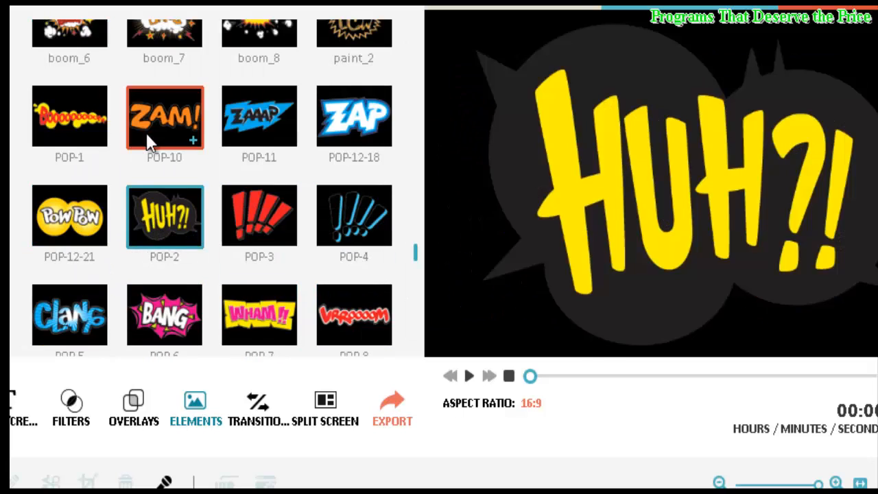
# Step: Preview the POP-10 burst, Face15 lips, arrow_13, arrow_8 and Paper airplane elements
pyautogui.click(354, 217)
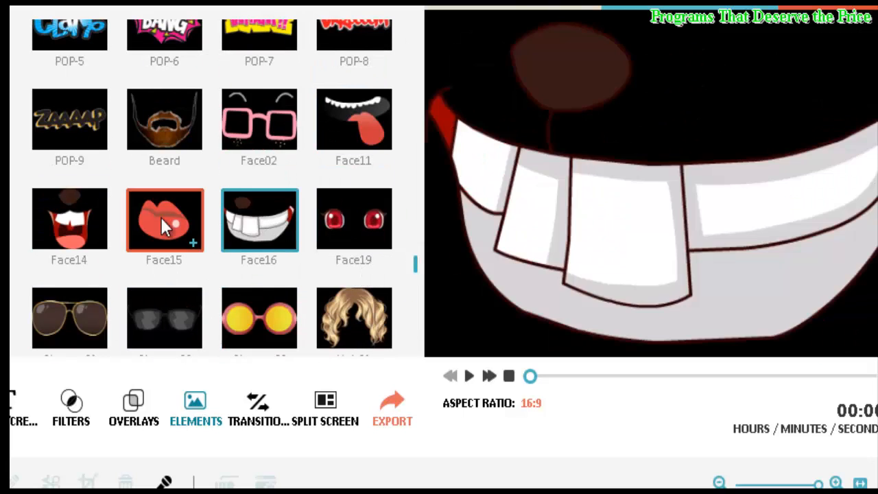
pyautogui.click(353, 319)
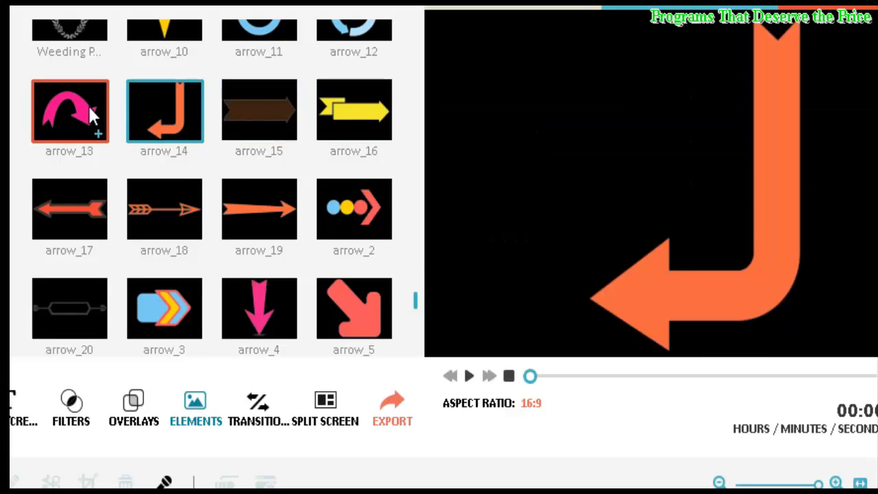
pyautogui.click(257, 309)
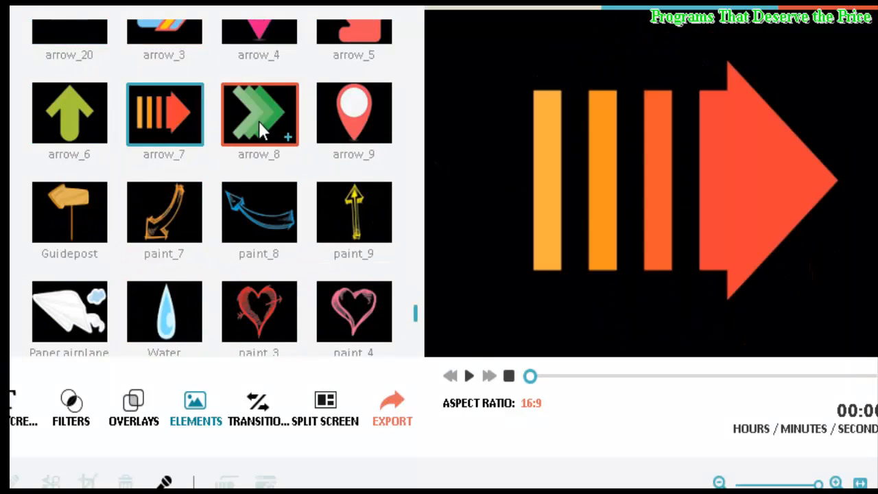
pyautogui.click(69, 313)
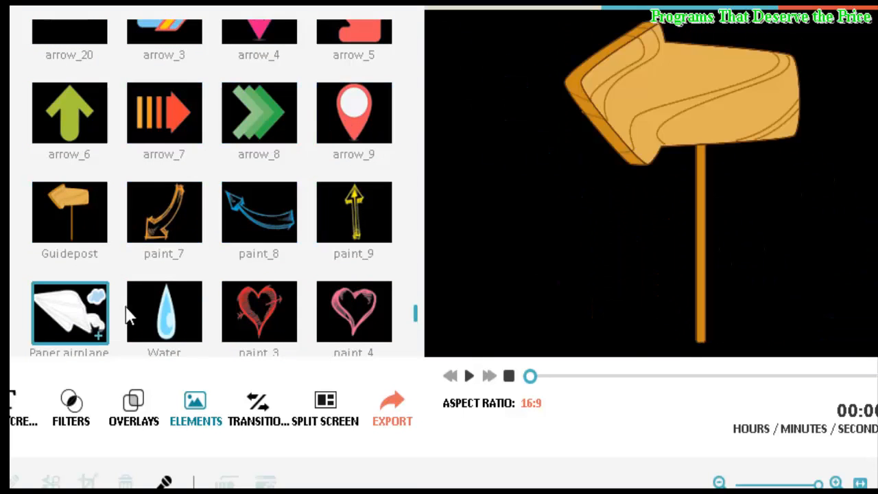
pyautogui.click(257, 264)
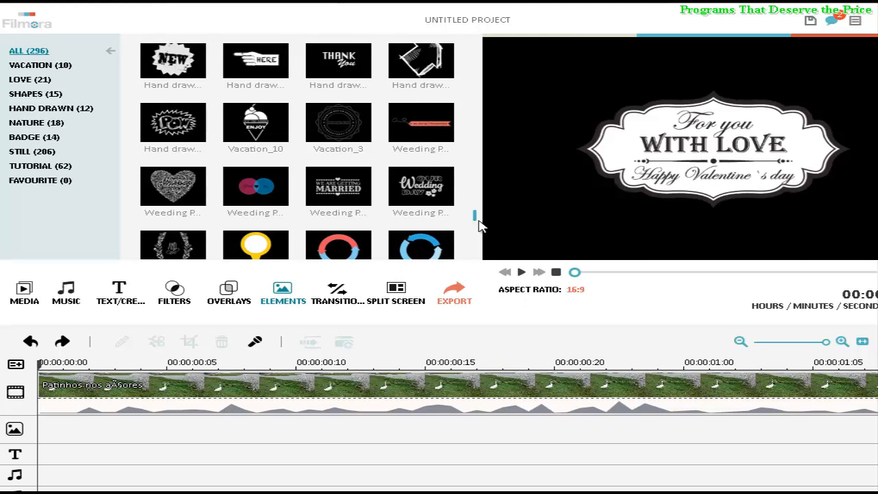
# Step: Scroll back through the Elements list and preview the blue exclamation-mark POP-4 element
pyautogui.scroll(-3)
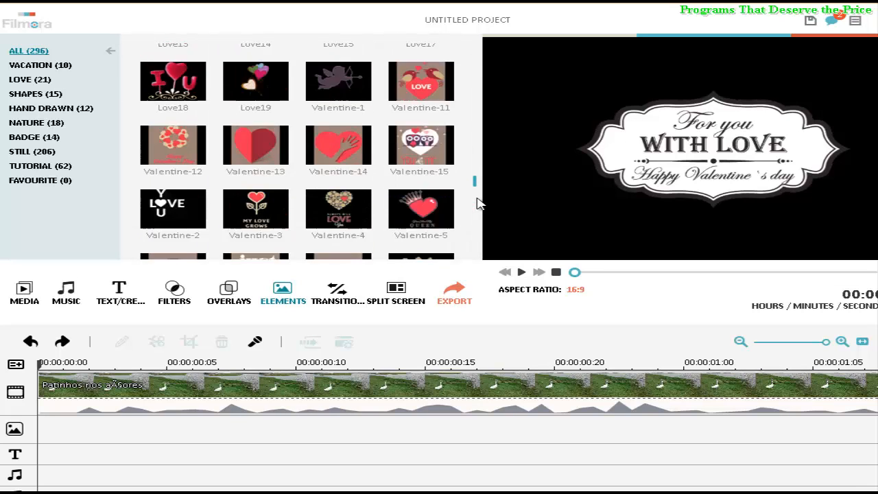
pyautogui.scroll(-3)
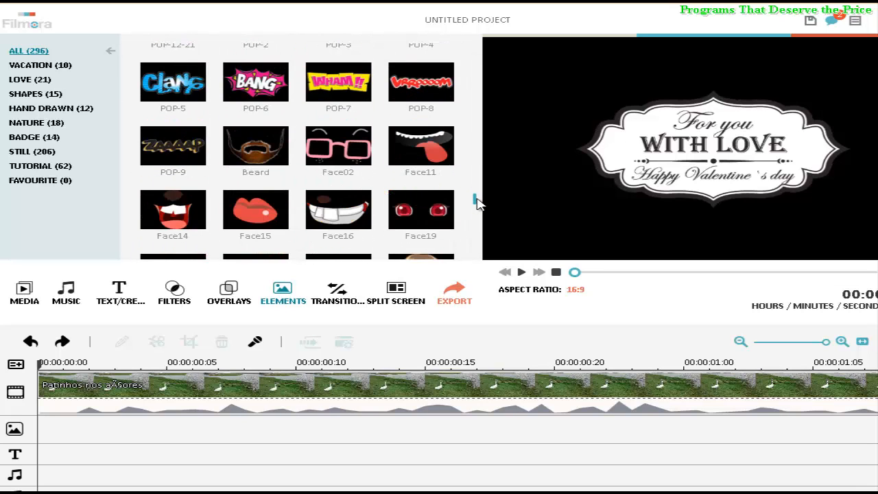
pyautogui.scroll(-3)
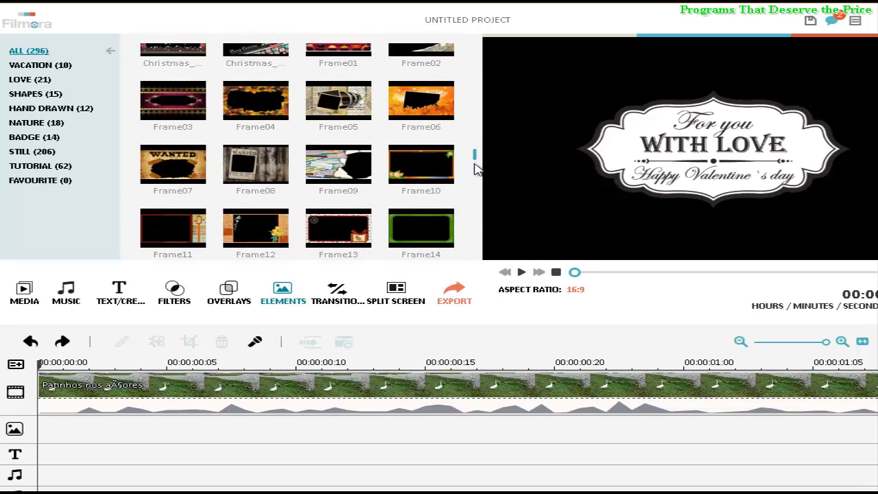
pyautogui.scroll(-3)
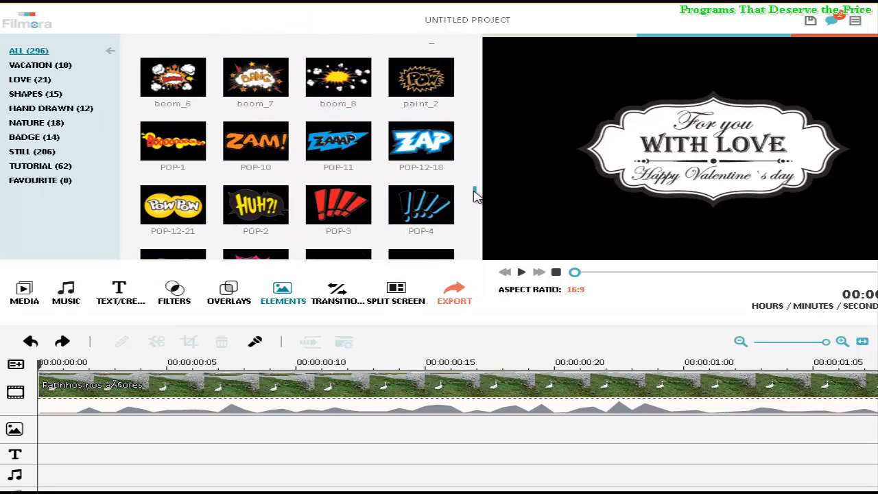
pyautogui.click(419, 192)
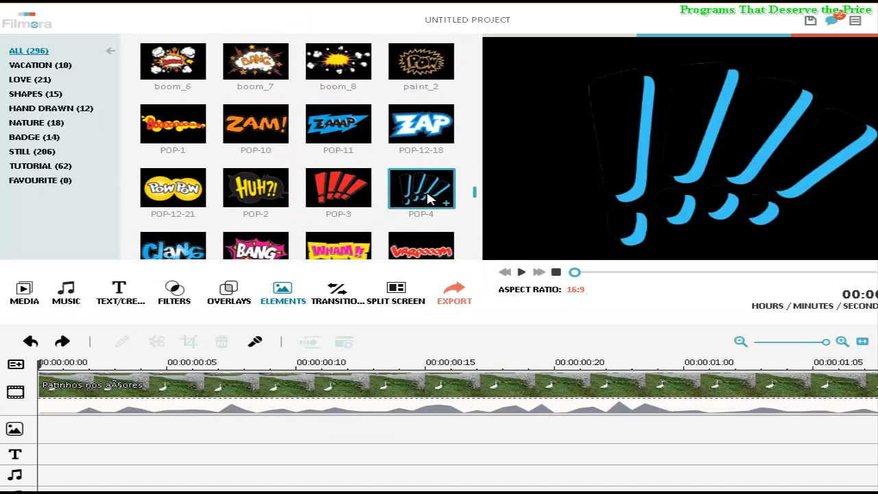
pyautogui.moveTo(450, 208)
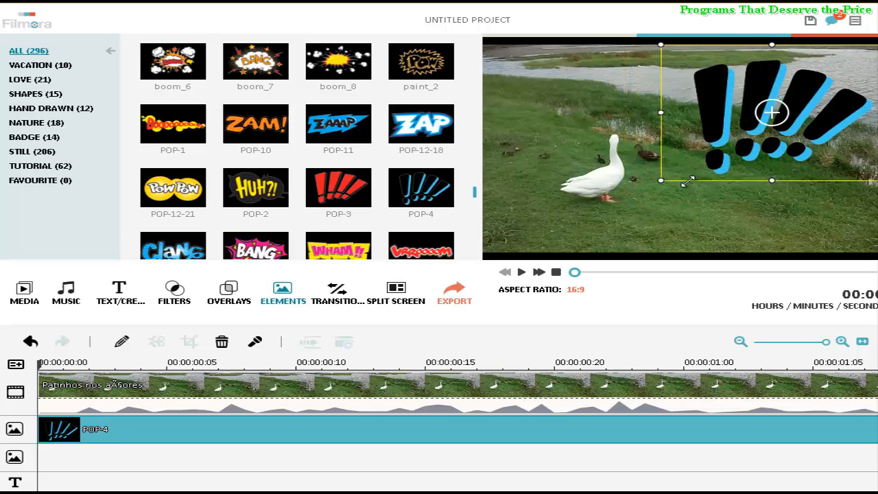
# Step: Resize the POP-4 exclamation-mark overlay and place it at the upper right of the goose frame
pyautogui.moveTo(771, 113); pyautogui.dragTo(683, 134)
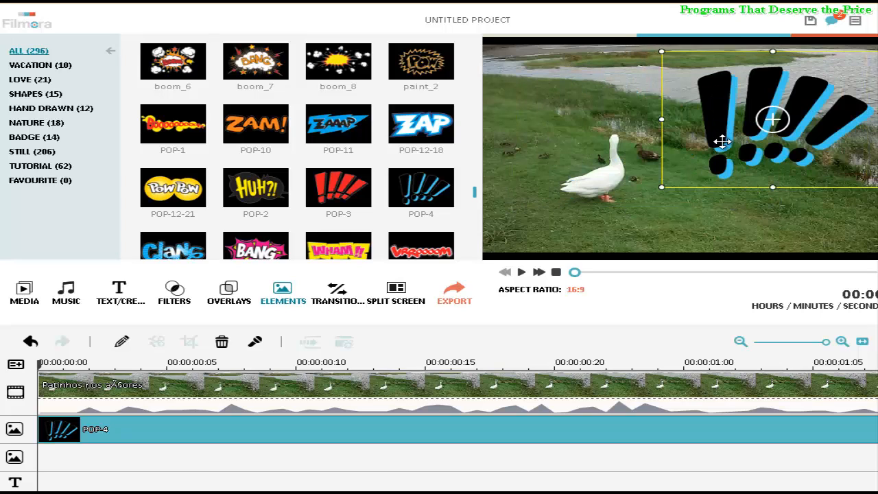
pyautogui.moveTo(722, 141); pyautogui.dragTo(729, 130)
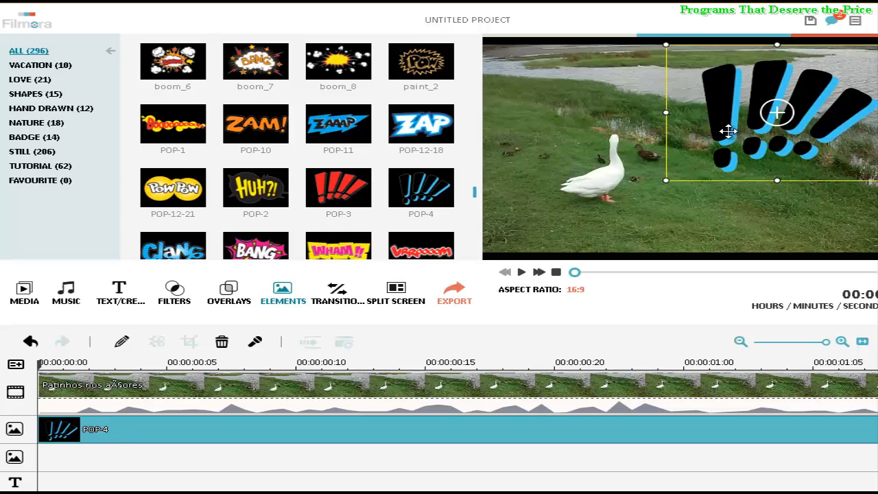
pyautogui.moveTo(681, 327)
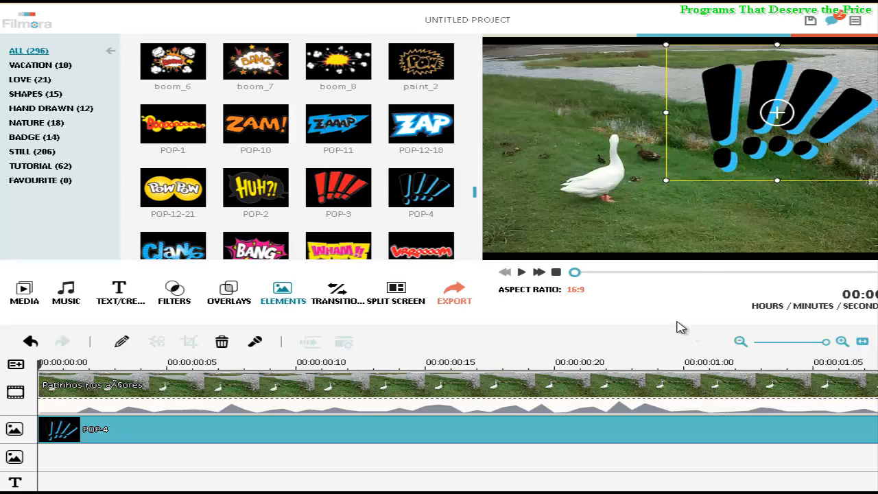